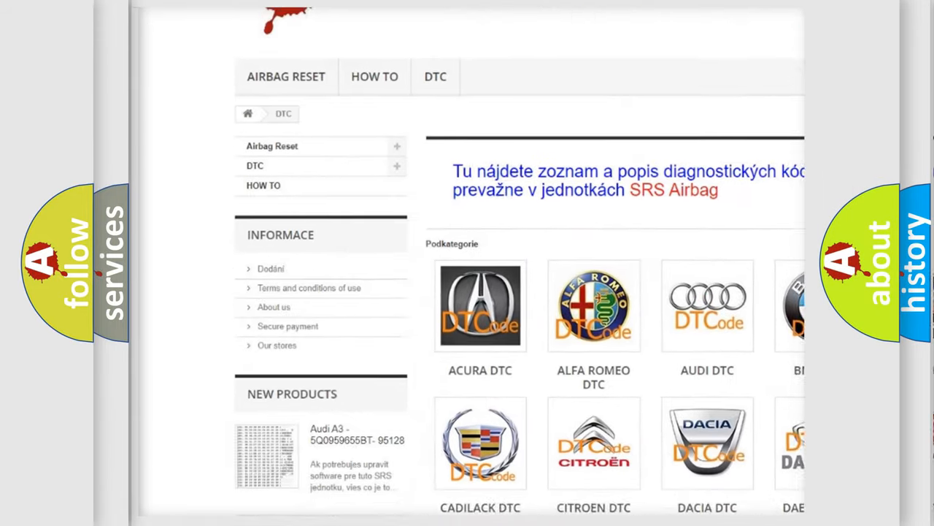
Advance to the Cadillac P0533 slide showing the refrigerant pressure sensor circuit high voltage definition
{"action": "scroll", "scroll_direction": "down", "scroll_amount": 3}
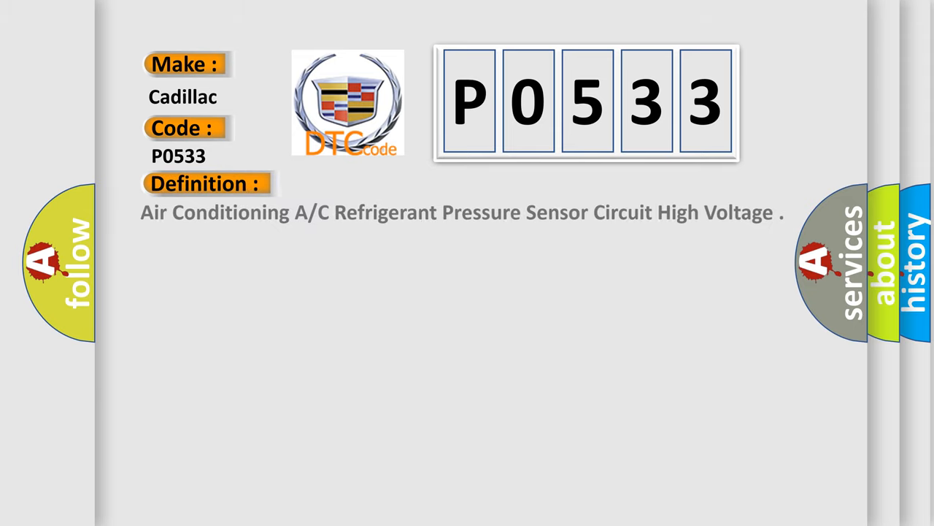
{"action": "left_click", "coordinate": [380, 183]}
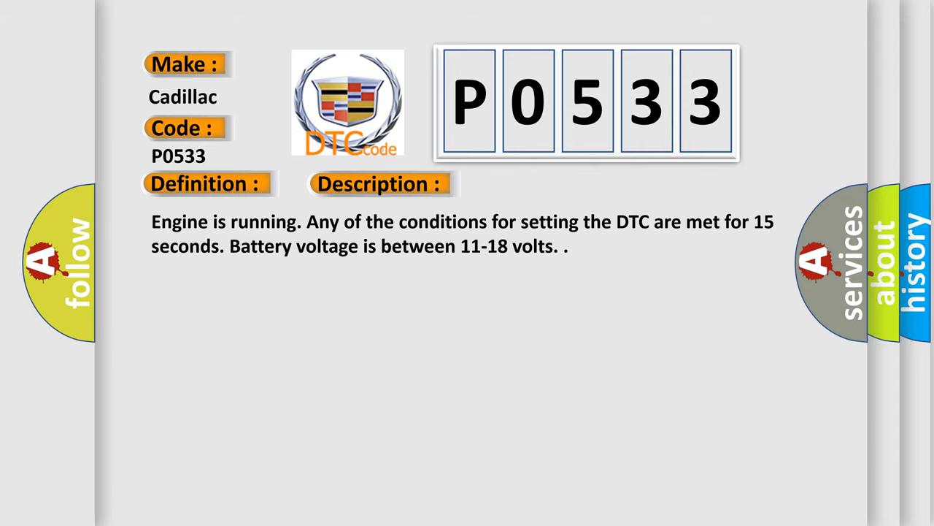
Reveal the P0533 Cause section: ECM detects A/C pressure below 14.96 kPa, setting the DTC
{"action": "left_click", "coordinate": [537, 184]}
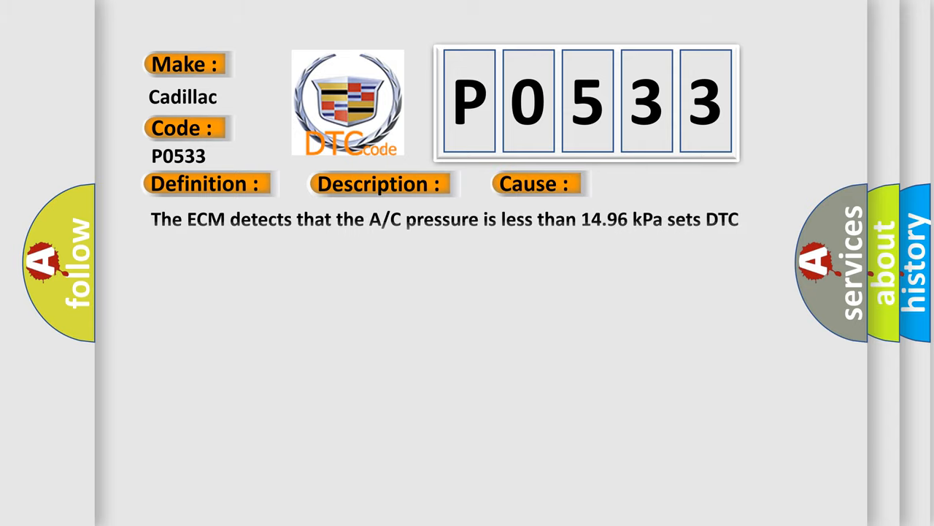